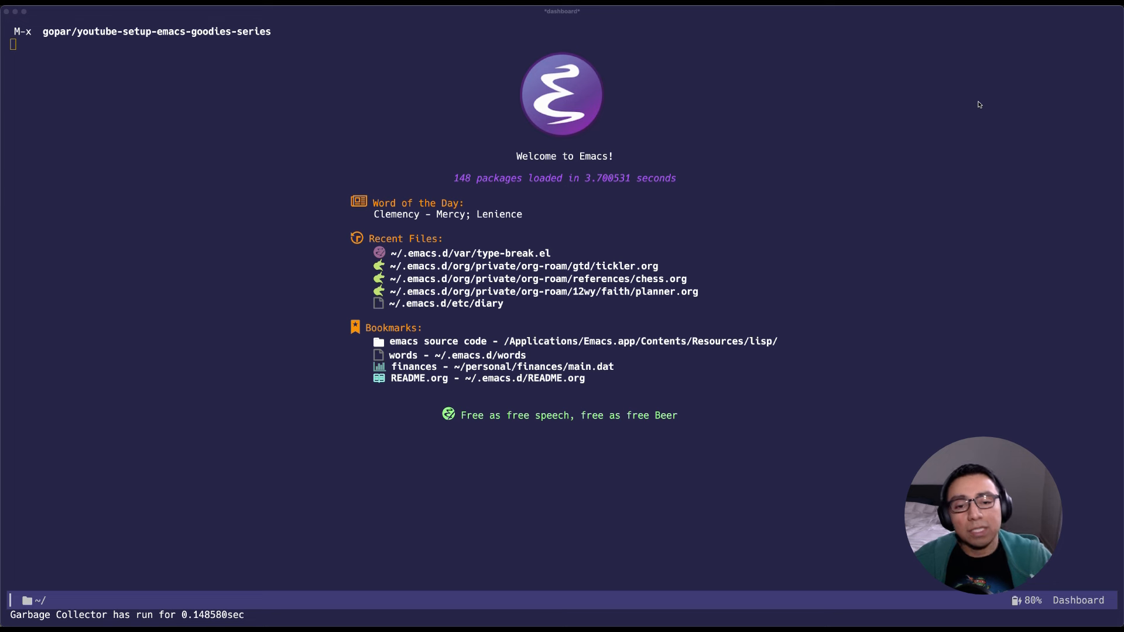
{"action": "mouse_move", "coordinate": [903, 168]}
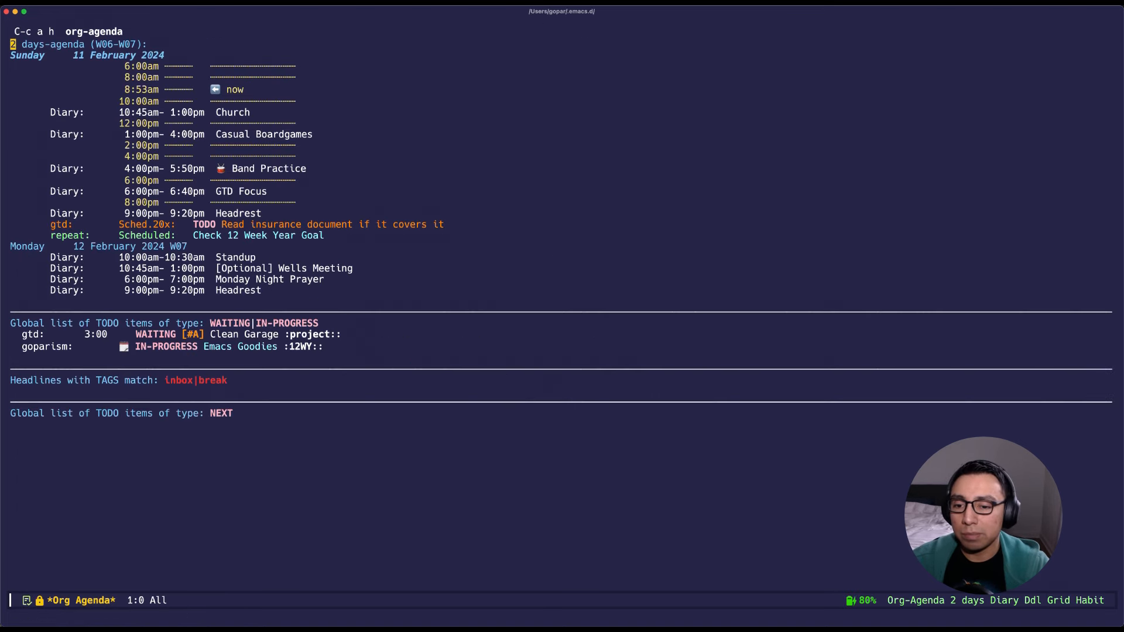
Step: Show the diary file's recurring events down to the GOOGLE APPEND car drop-off entry
{"action": "key", "text": "C-e"}
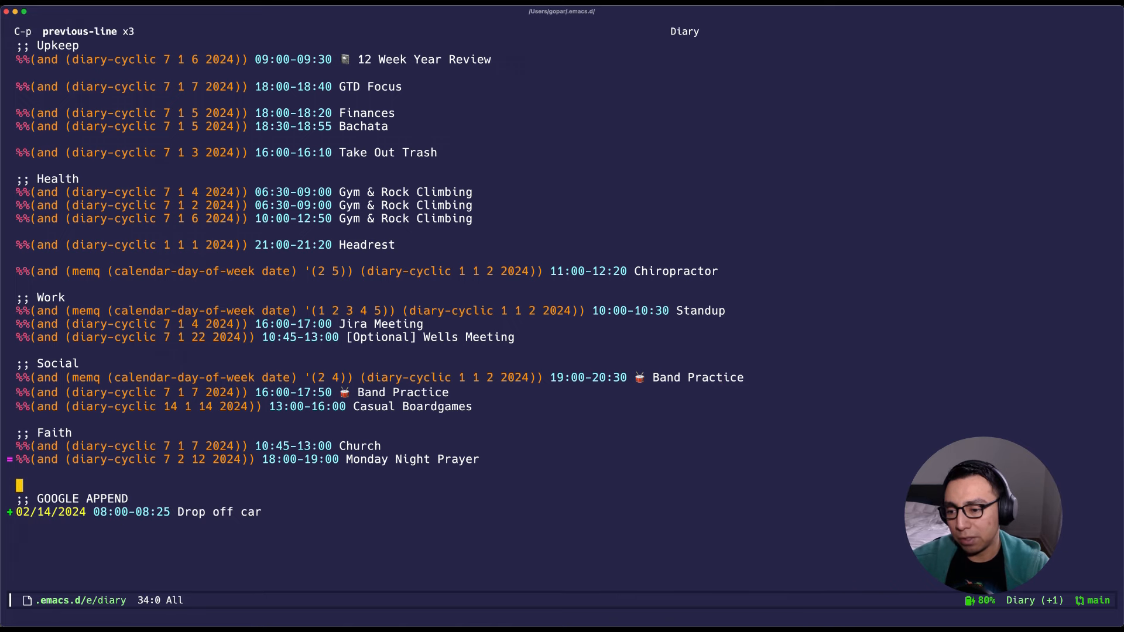
Step: Jump to the top of sync-orignal.py where the Google calendar feed url is set
{"action": "key", "text": "M-<"}
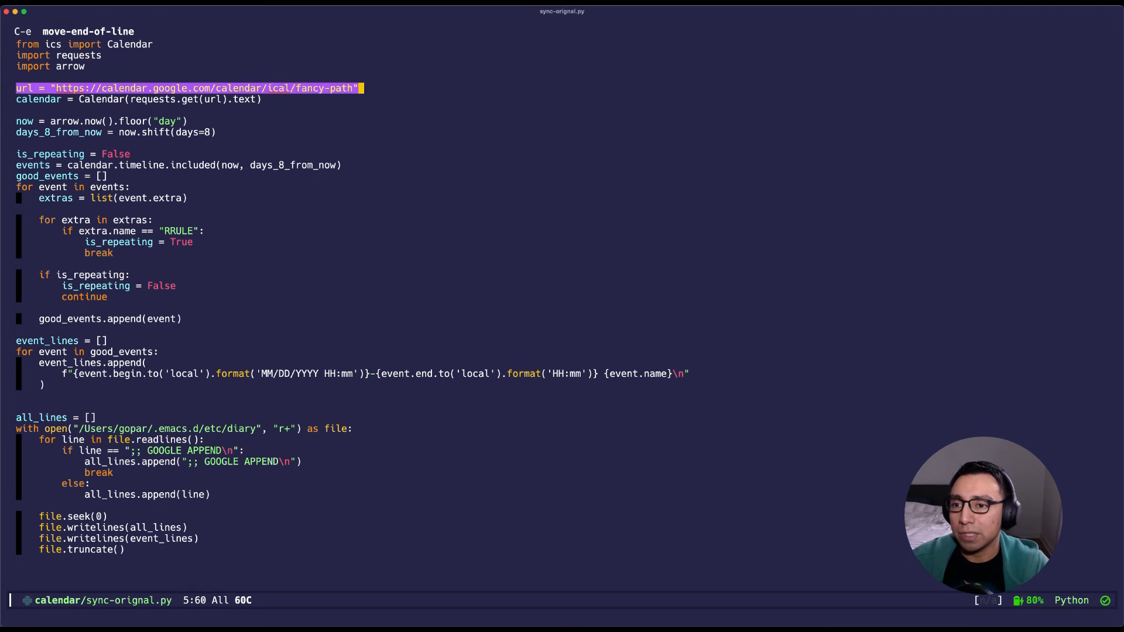
{"action": "key", "text": "ctrl+g"}
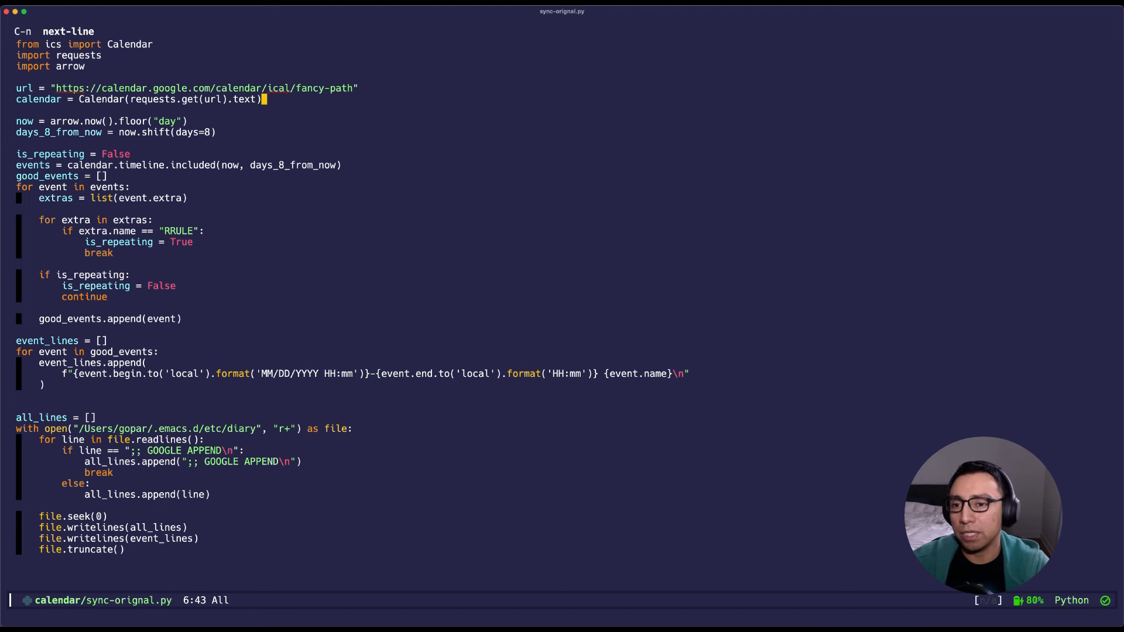
{"action": "key", "text": "M-f"}
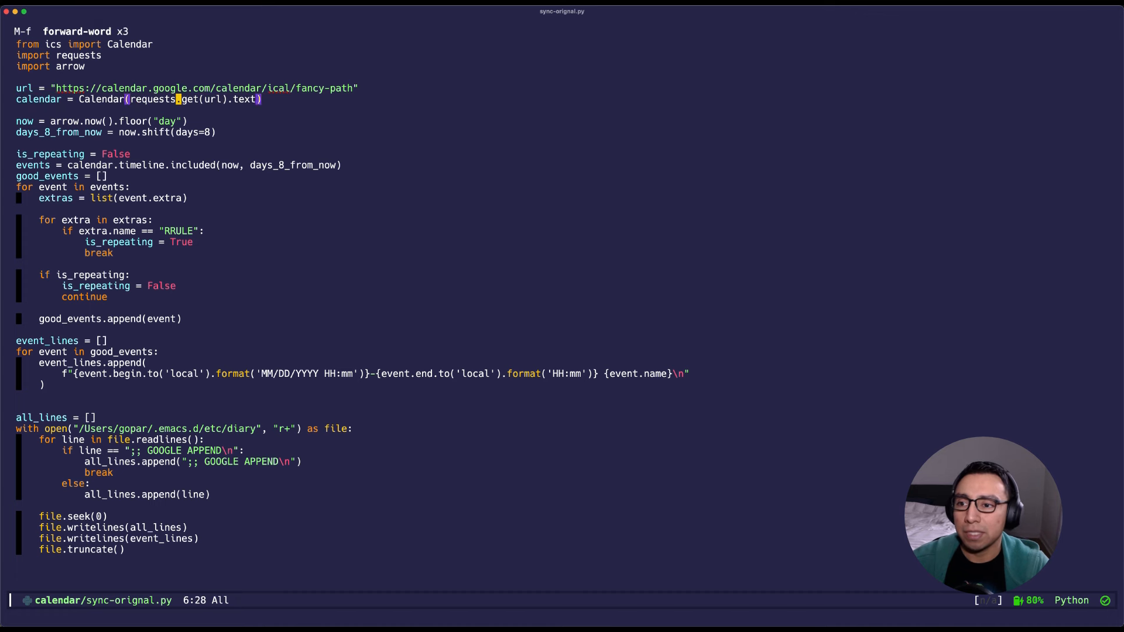
{"action": "key", "text": "M-b"}
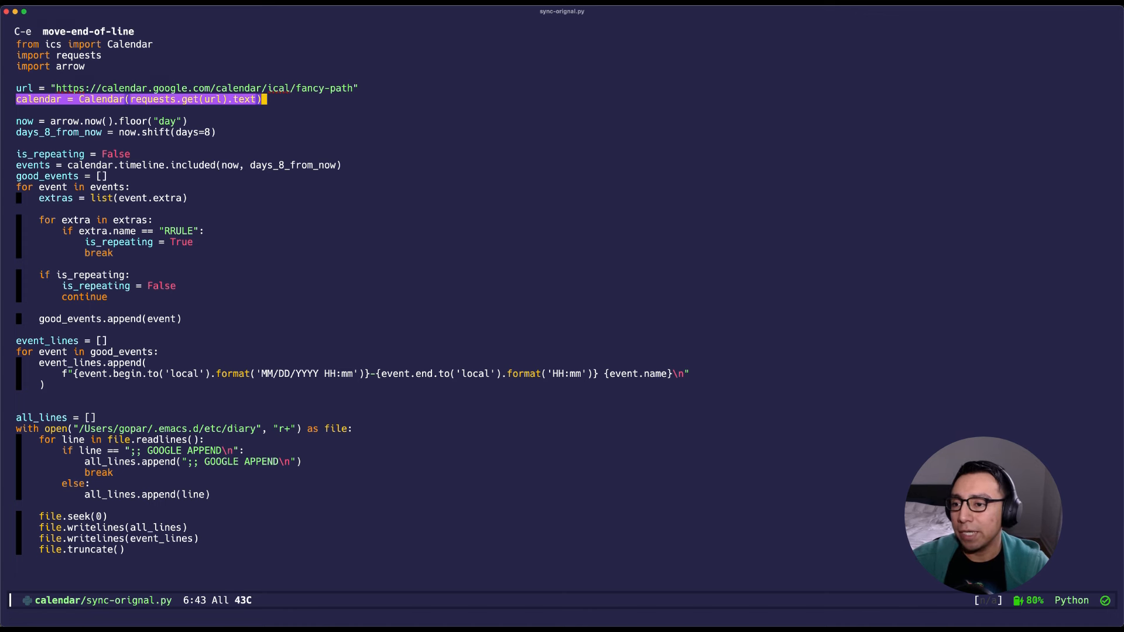
{"action": "key", "text": "ctrl+g"}
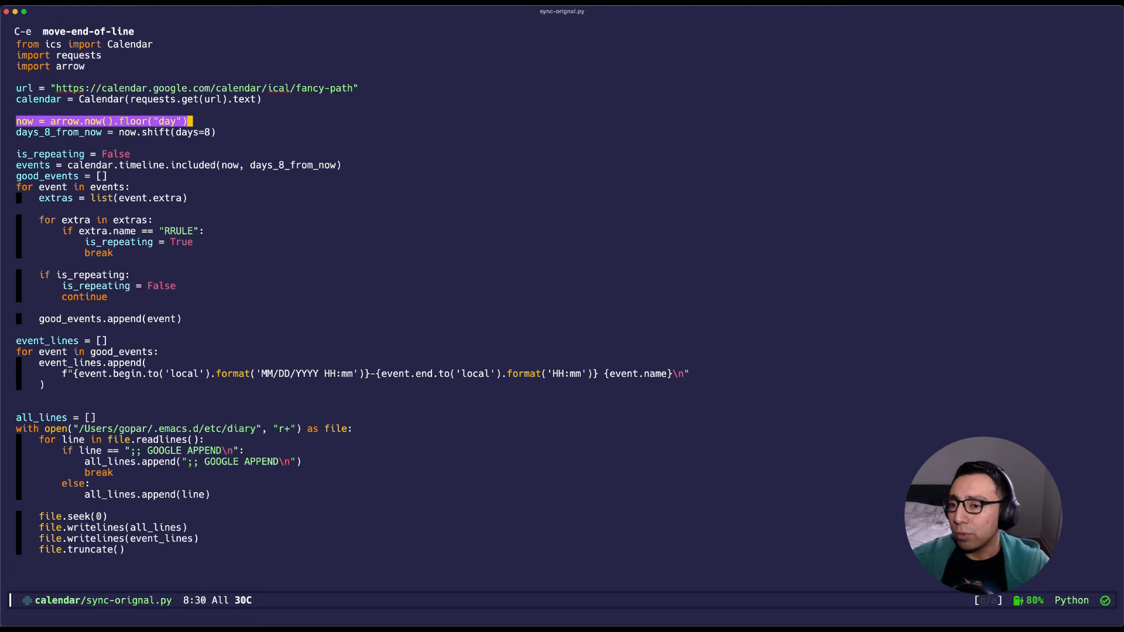
{"action": "key", "text": "ctrl+g"}
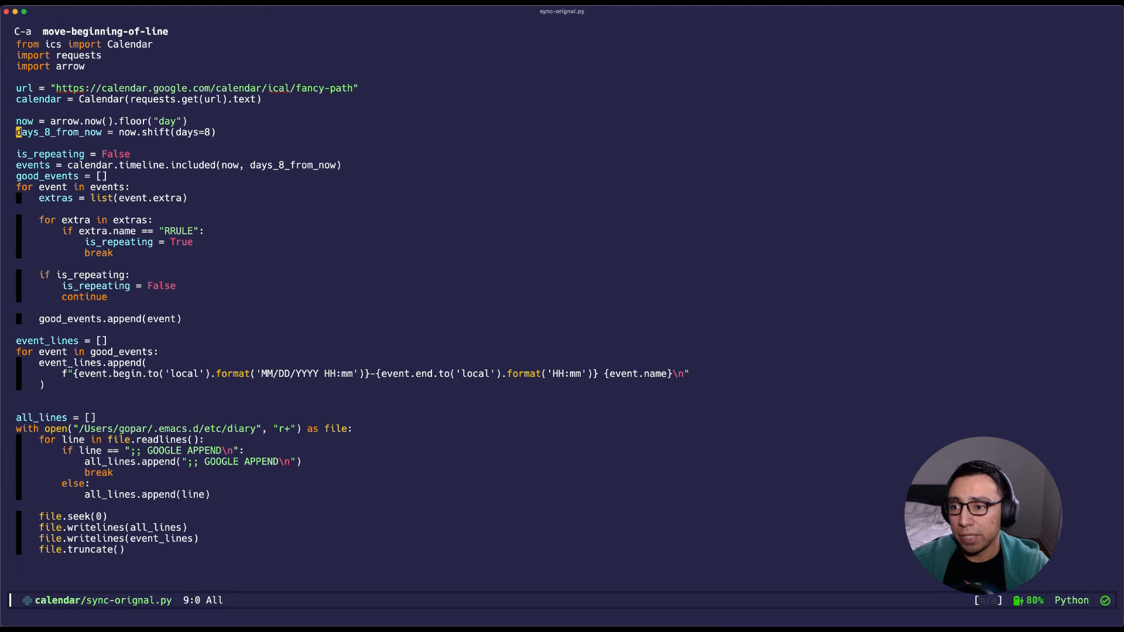
{"action": "key", "text": "ctrl+g"}
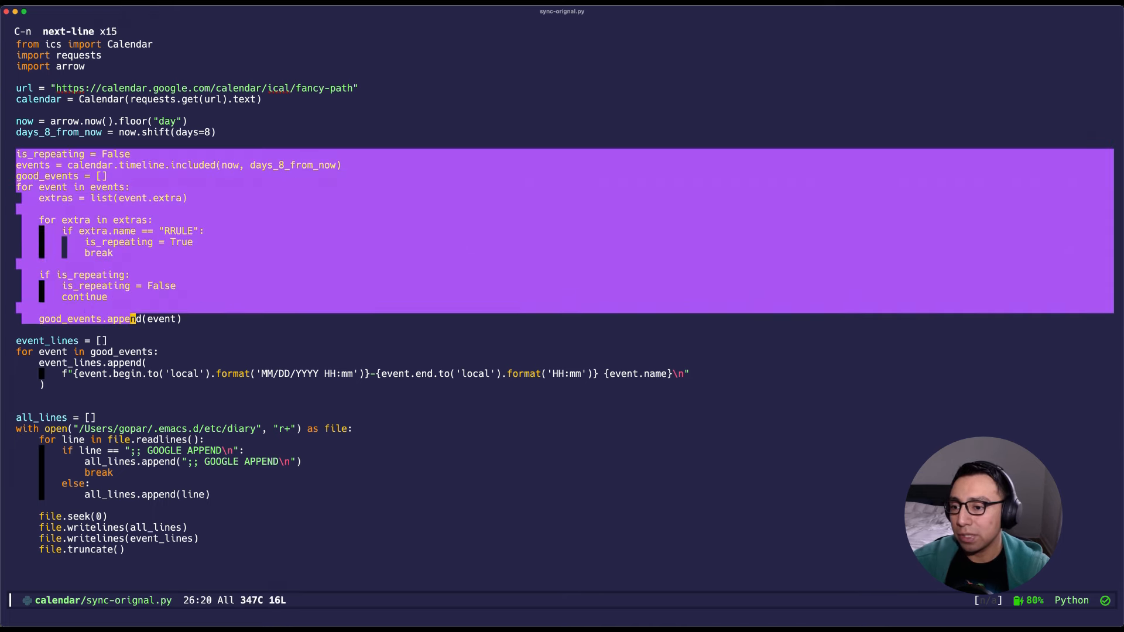
{"action": "key", "text": "ctrl+g"}
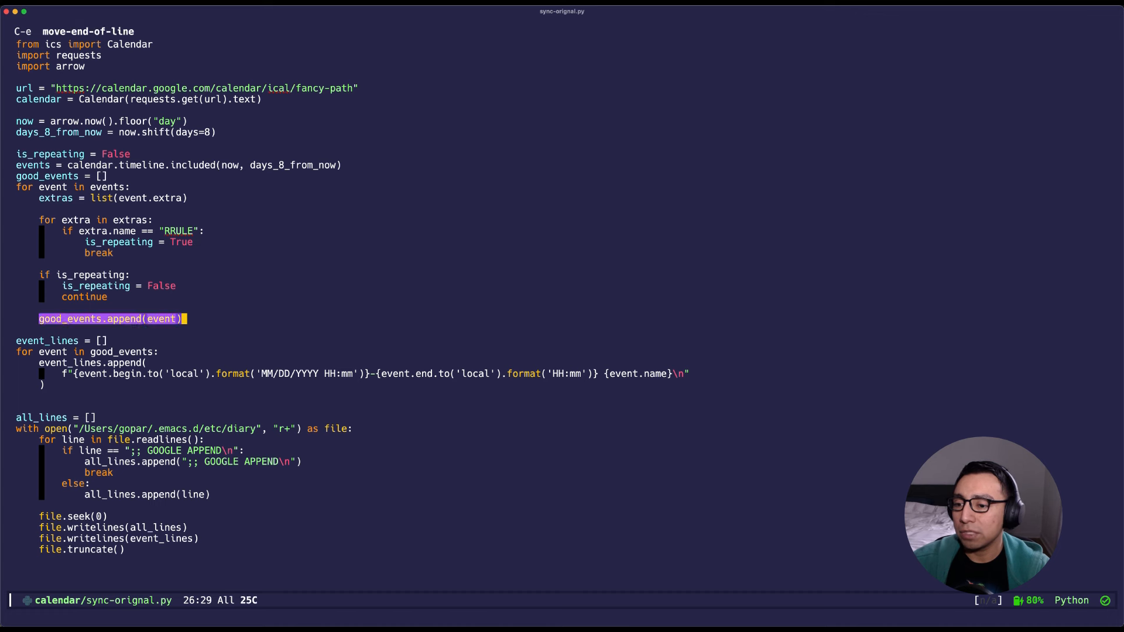
{"action": "key", "text": "ctrl+g"}
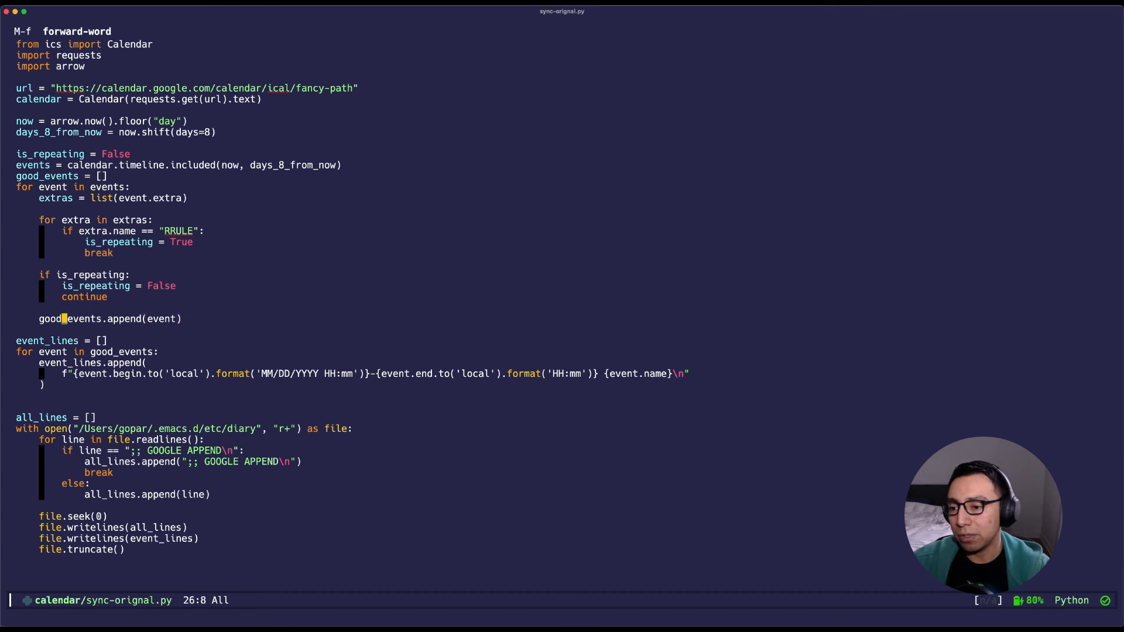
{"action": "key", "text": "M-f"}
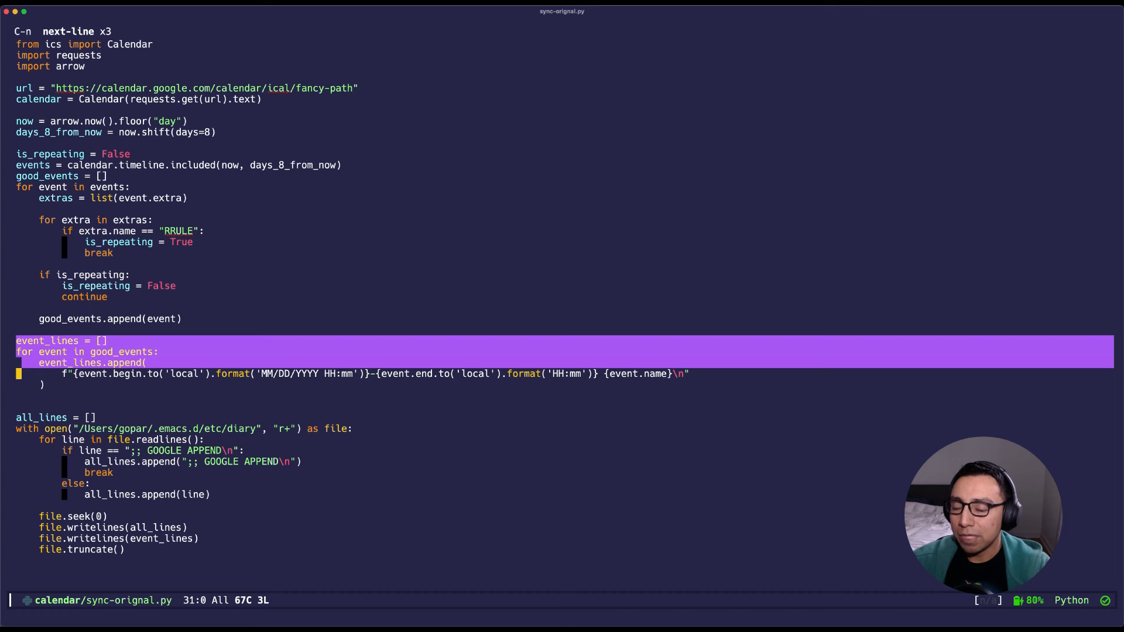
{"action": "key", "text": "ctrl+g"}
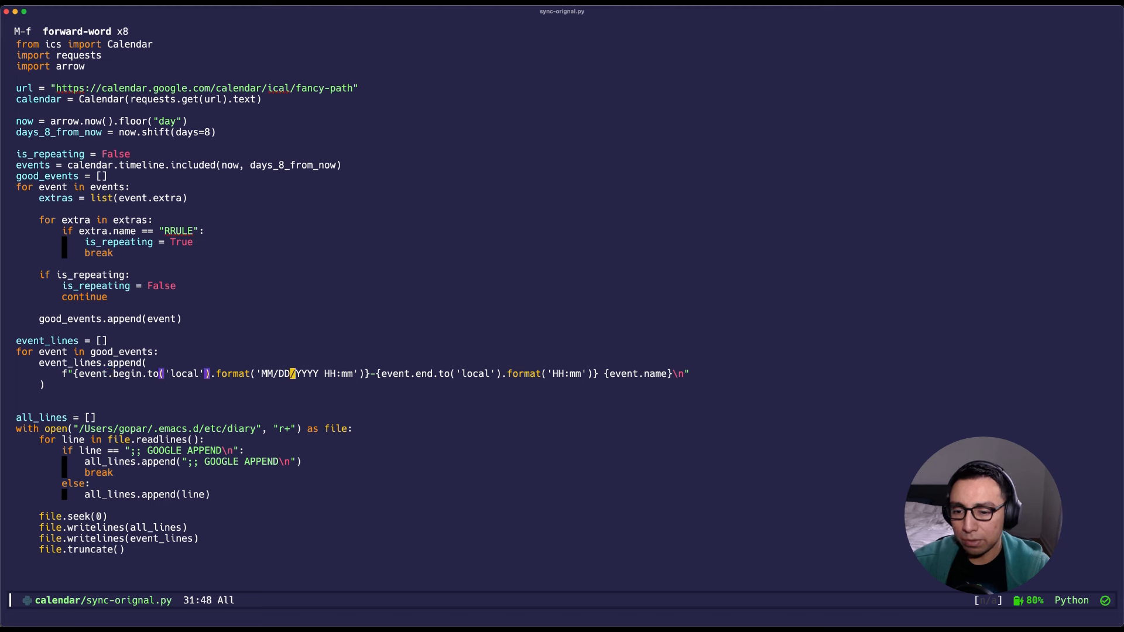
{"action": "key", "text": "M-f"}
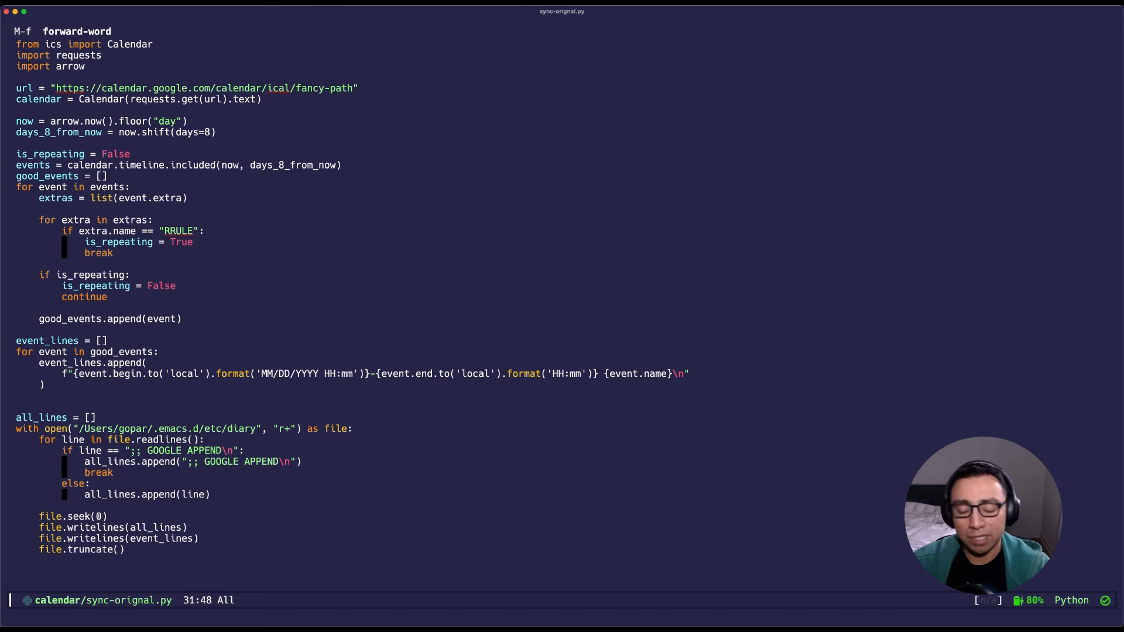
{"action": "key", "text": "M-f"}
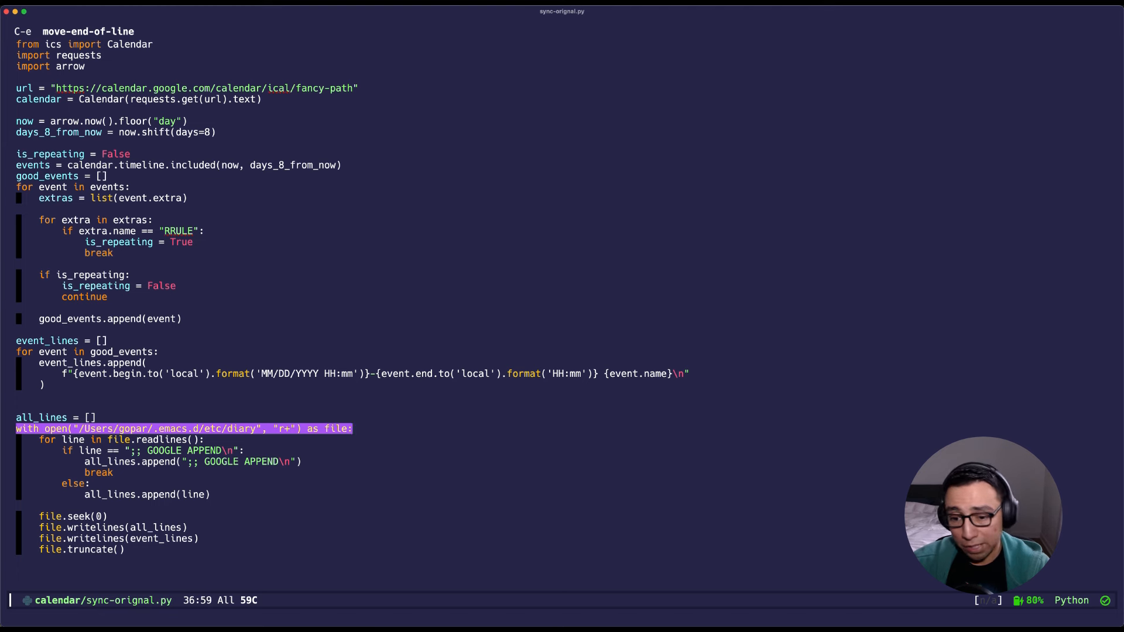
Step: Review the GOOGLE APPEND marker check and file rewrite, then launch projectile eshell's project prompt
{"action": "key", "text": "ctrl+g"}
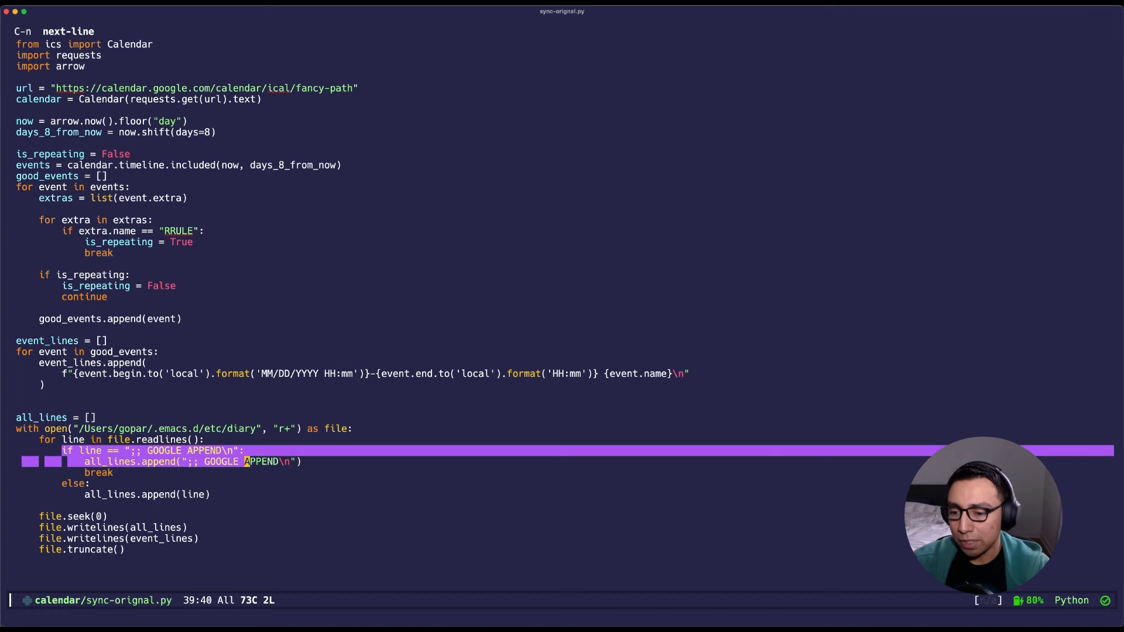
{"action": "key", "text": "up"}
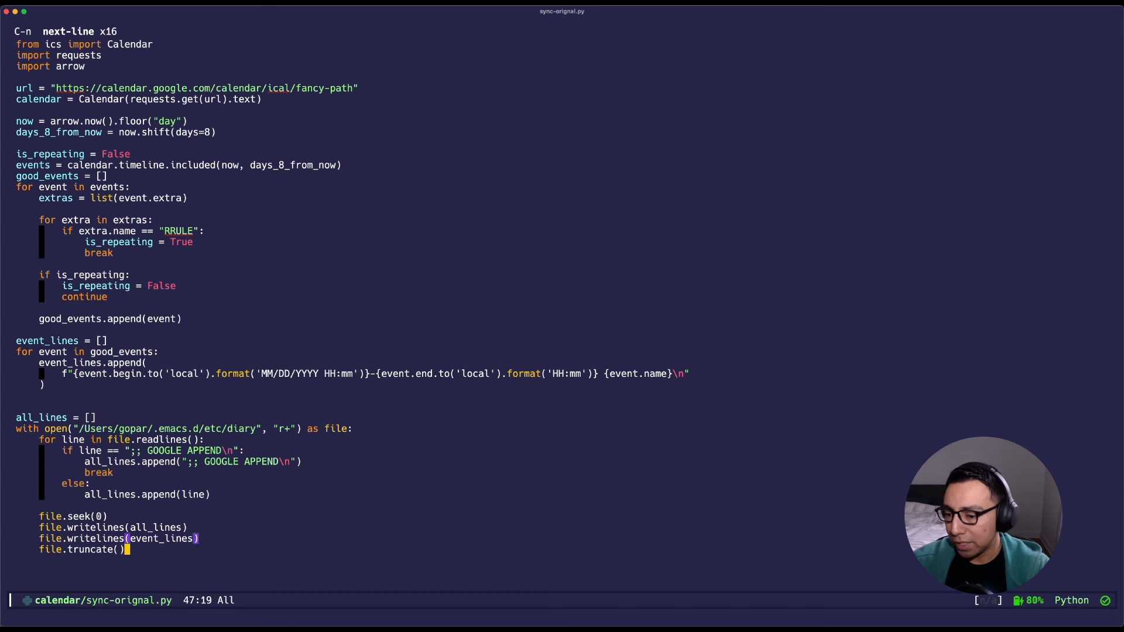
{"action": "key", "text": "ctrl+g"}
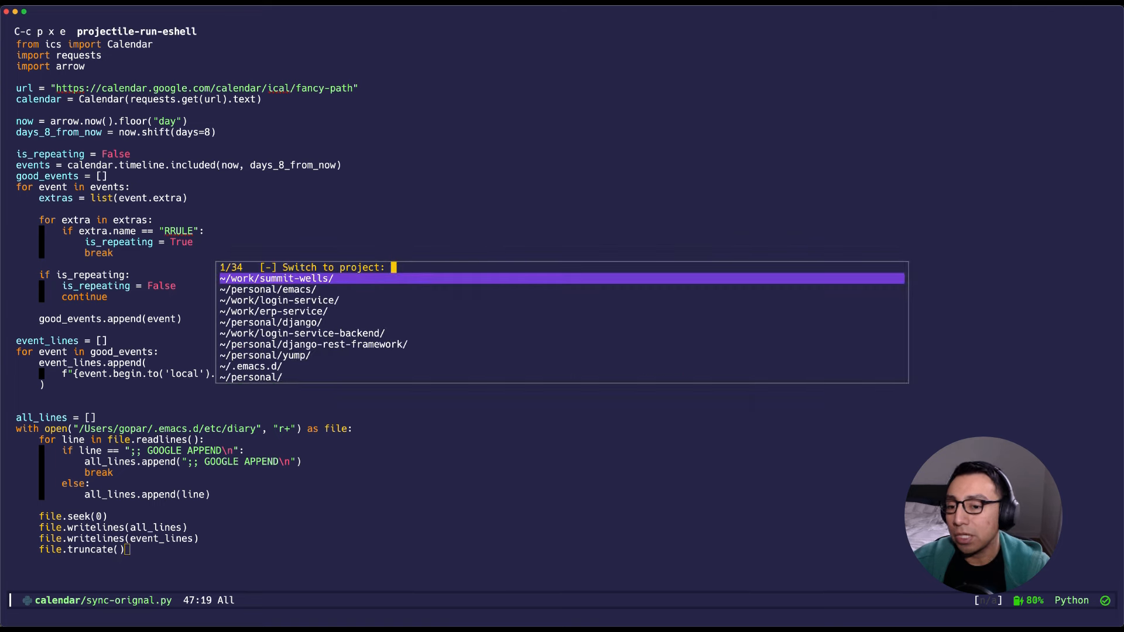
Step: In a full-frame eshell, run crontab -l to list the hourly sync.py job
{"action": "type", "text": "eshel"}
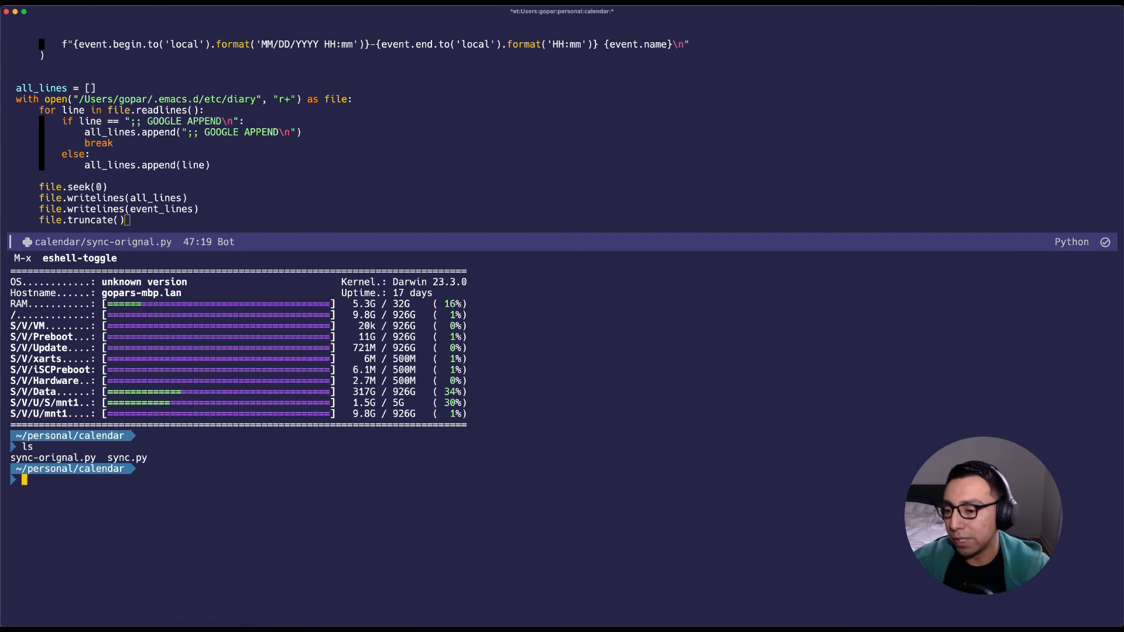
{"action": "key", "text": "C-x 1"}
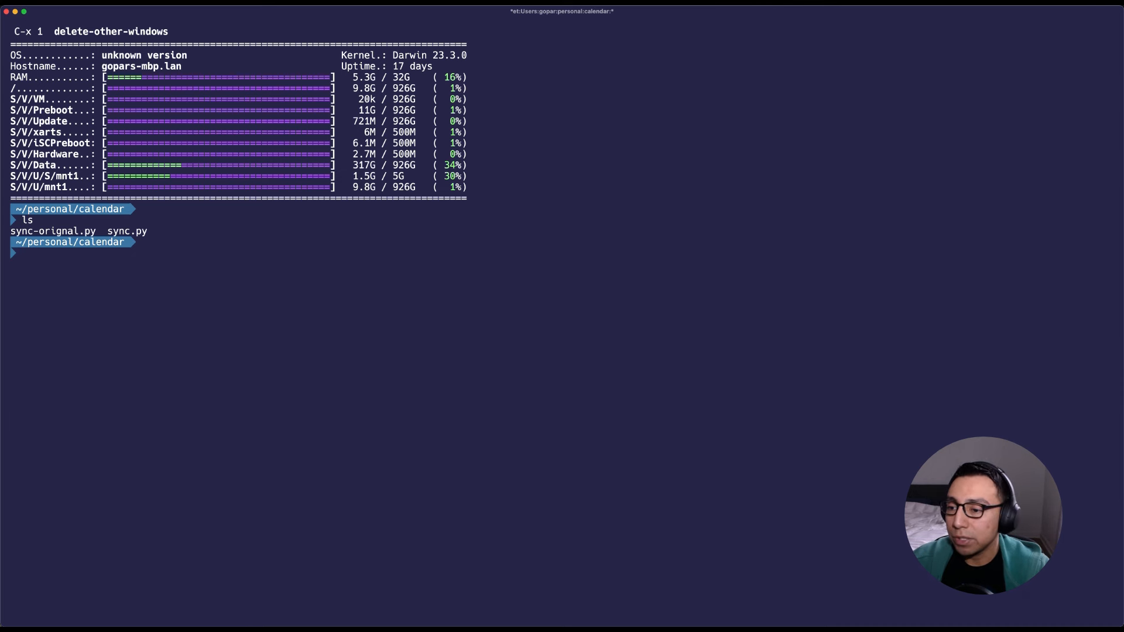
{"action": "type", "text": "creontab"}
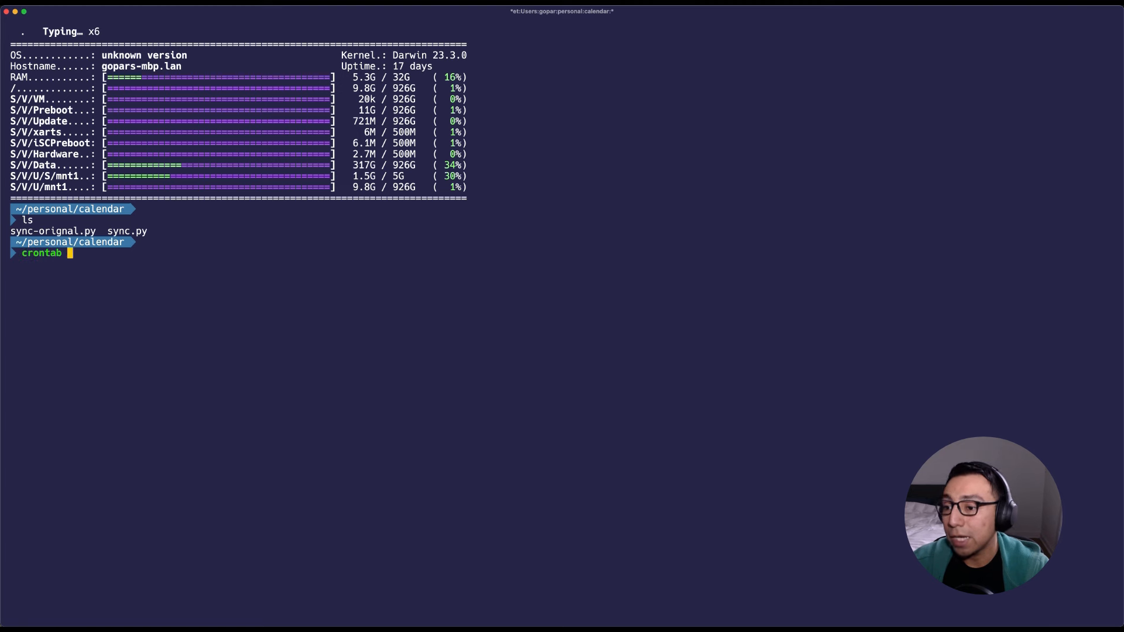
{"action": "type", "text": " -l"}
{"action": "key", "text": "enter"}
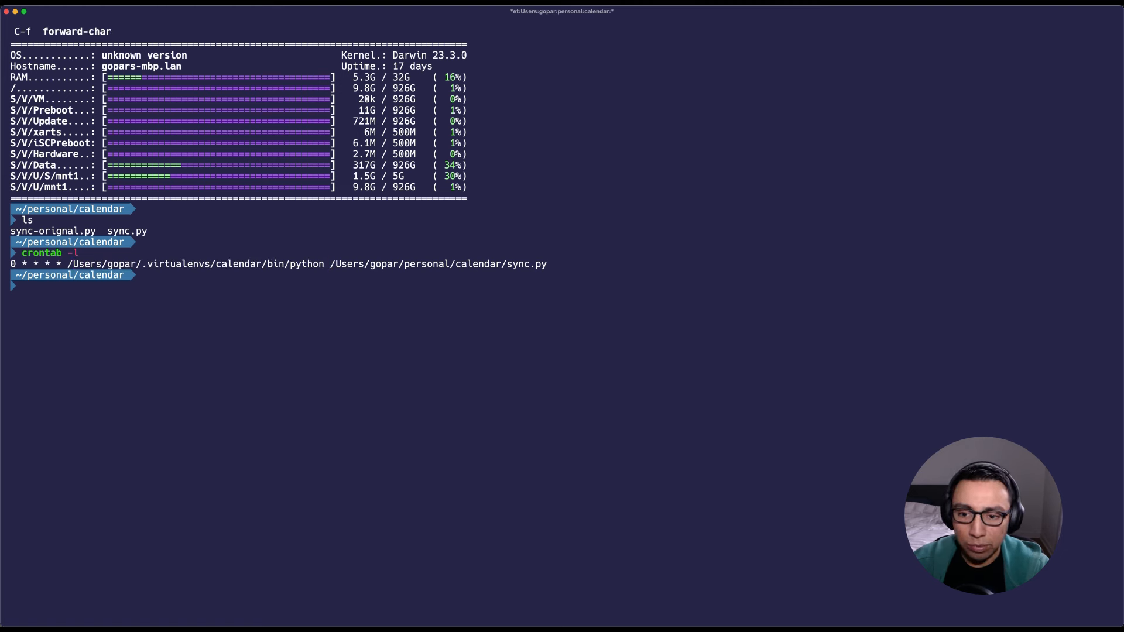
{"action": "key", "text": "ctrl+g"}
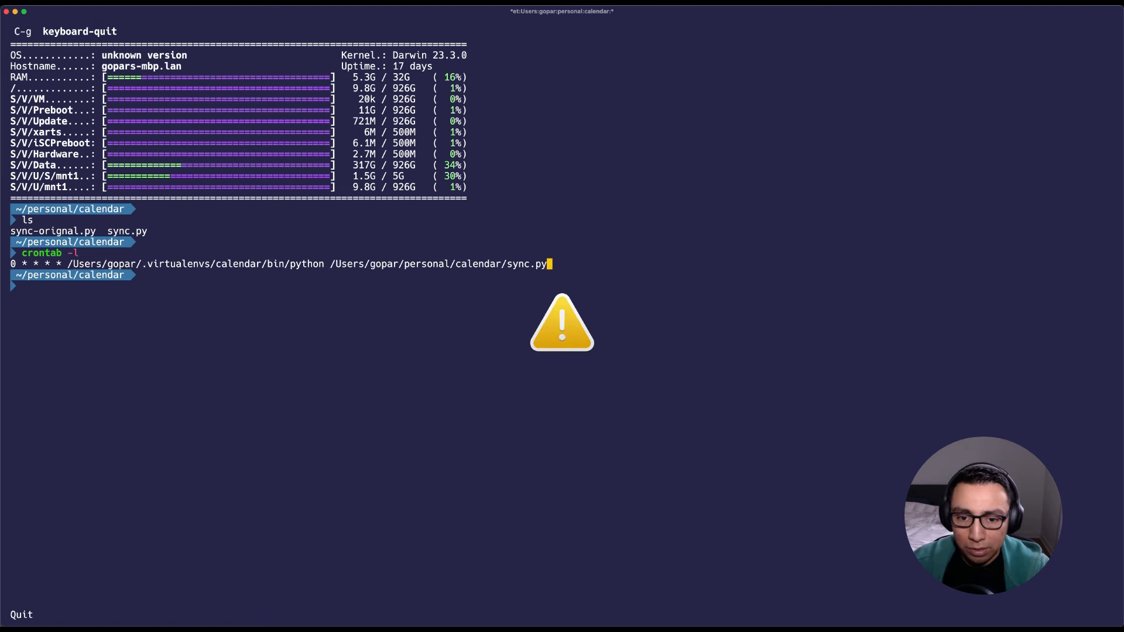